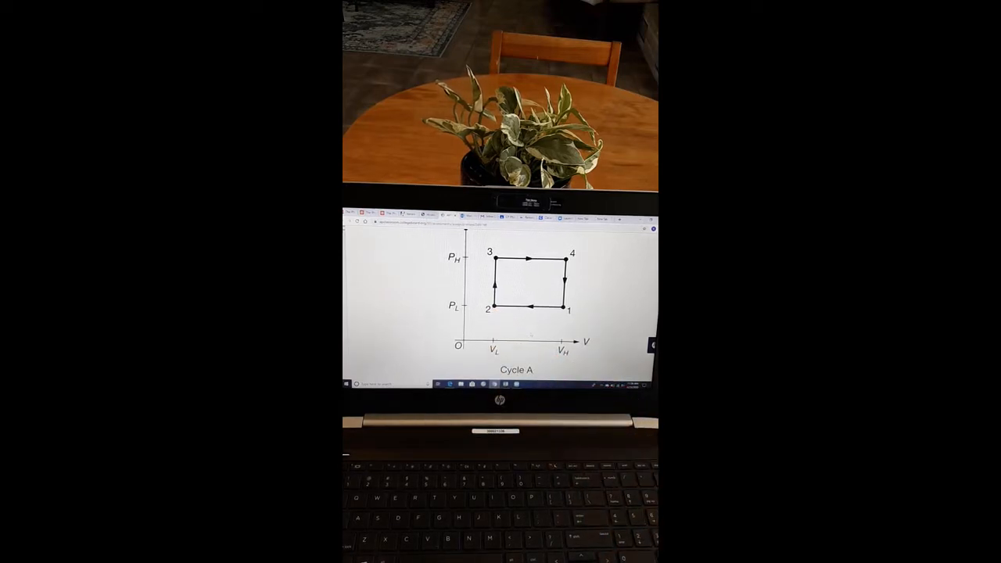
# Scroll past the Cycle B PV diagram to the prompt and part (a) on net work
pyautogui.scroll(-3)
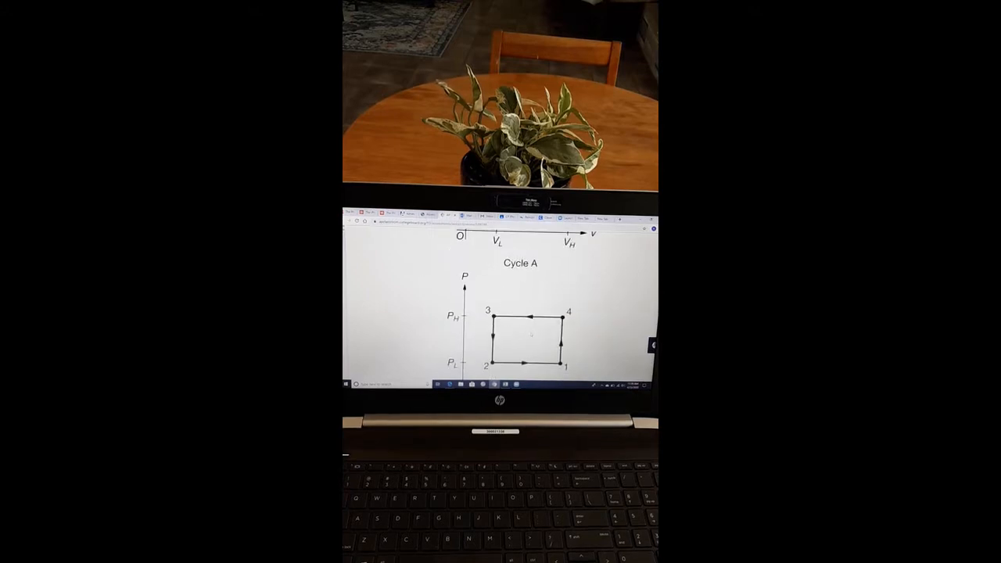
pyautogui.scroll(-3)
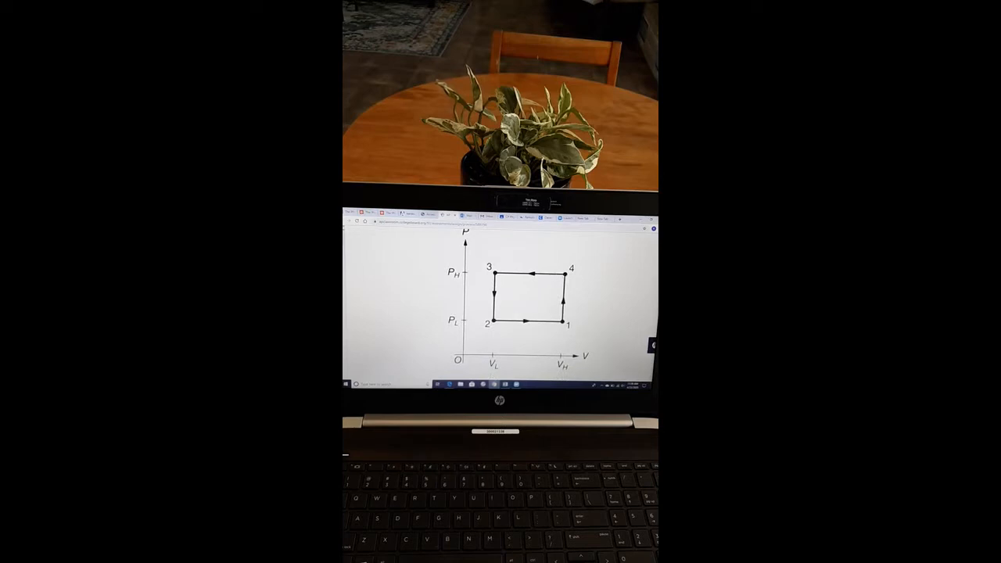
pyautogui.scroll(-3)
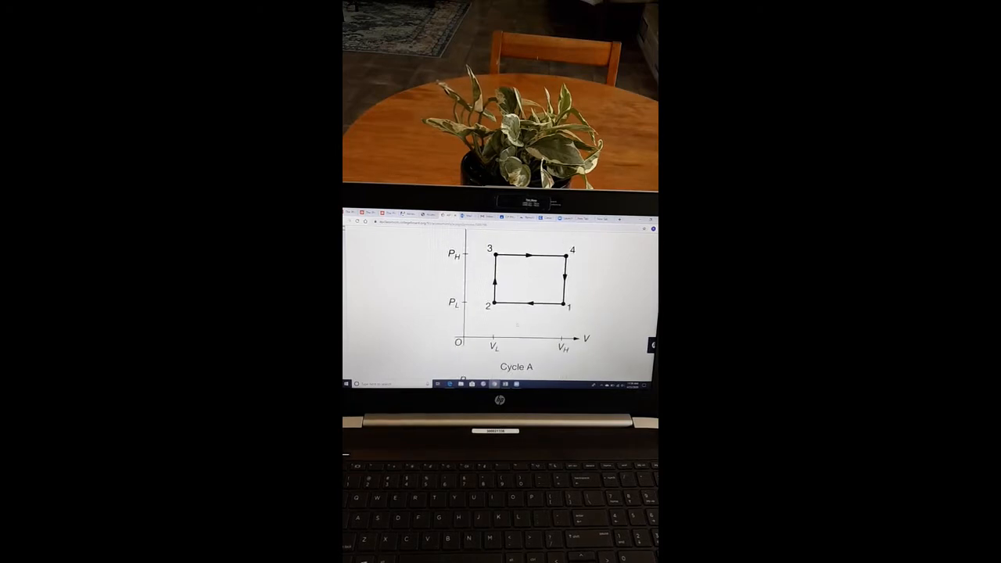
pyautogui.rightClick(531, 336)
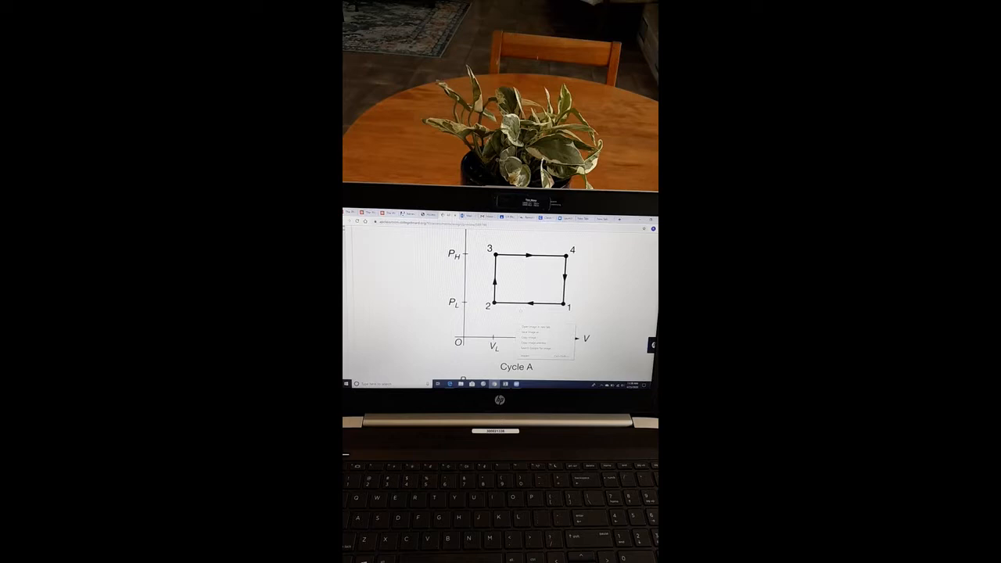
pyautogui.scroll(-3)
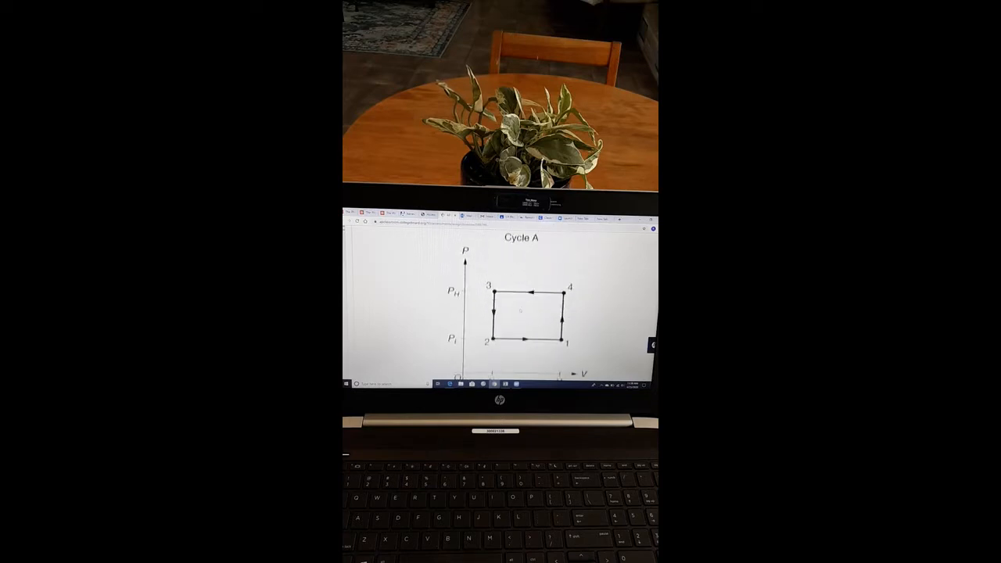
pyautogui.scroll(-3)
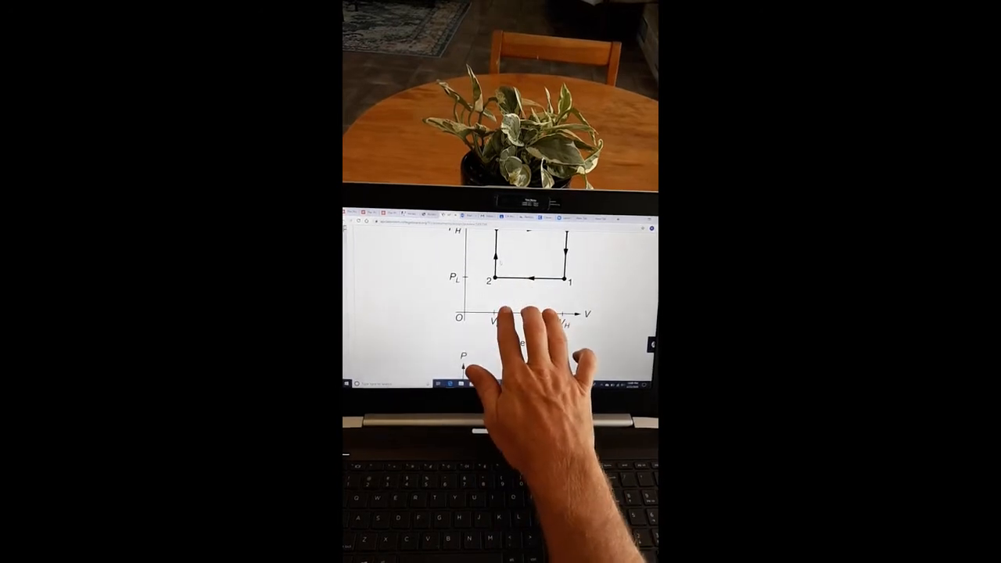
pyautogui.scroll(-3)
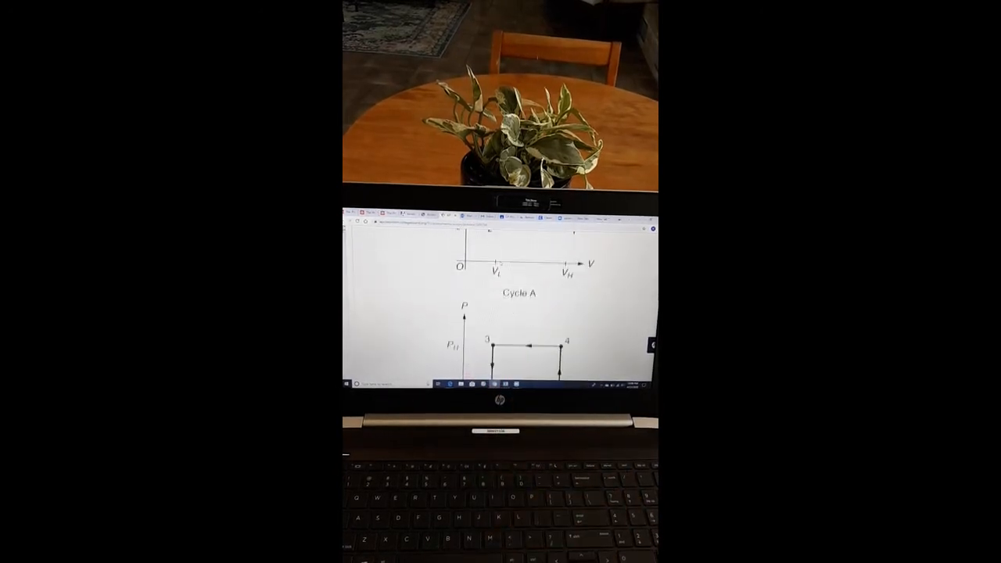
pyautogui.scroll(-3)
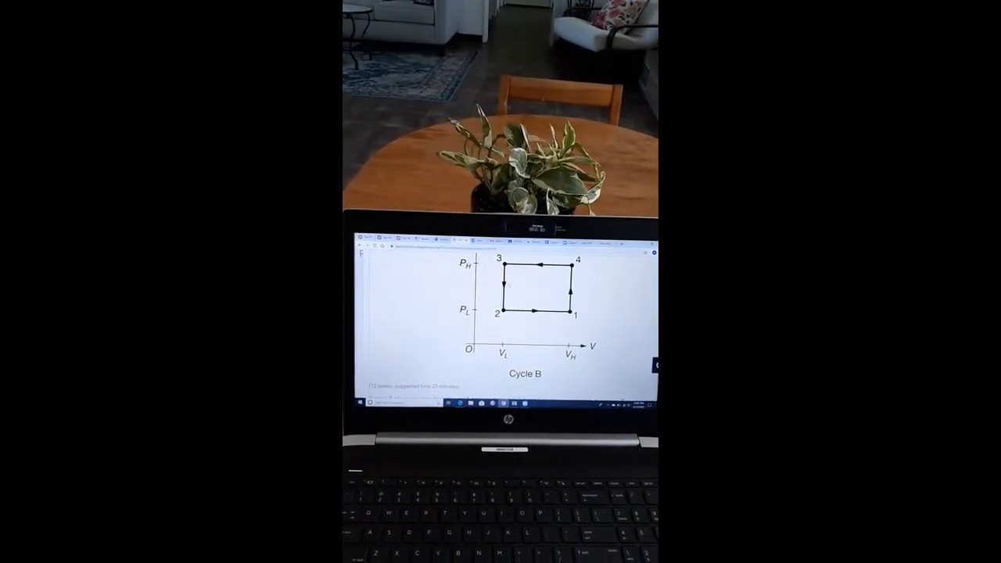
pyautogui.scroll(-3)
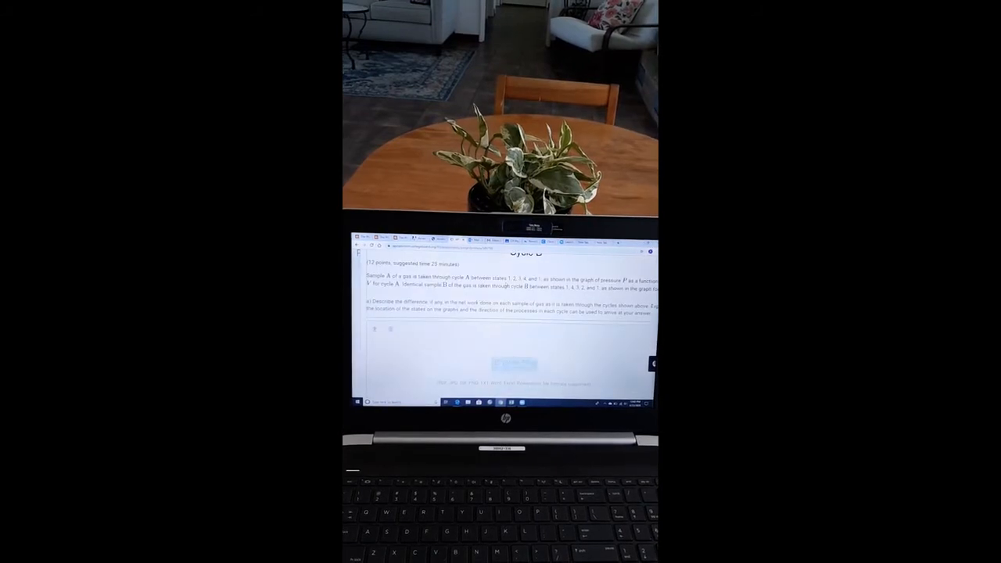